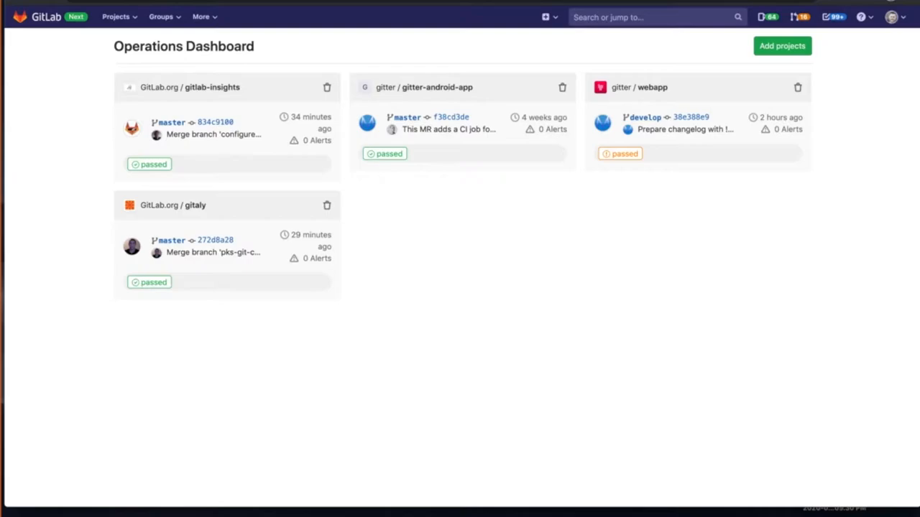
mouse_move(404, 255)
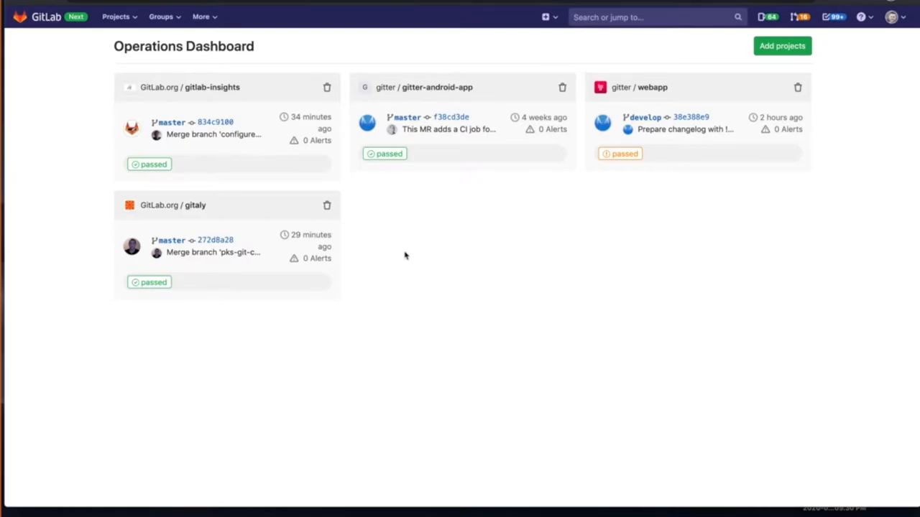
mouse_move(278, 129)
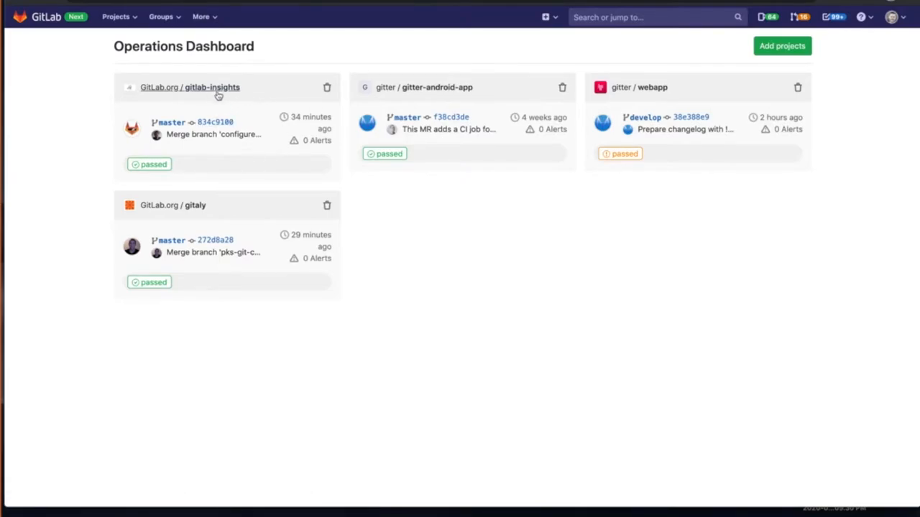
mouse_move(296, 119)
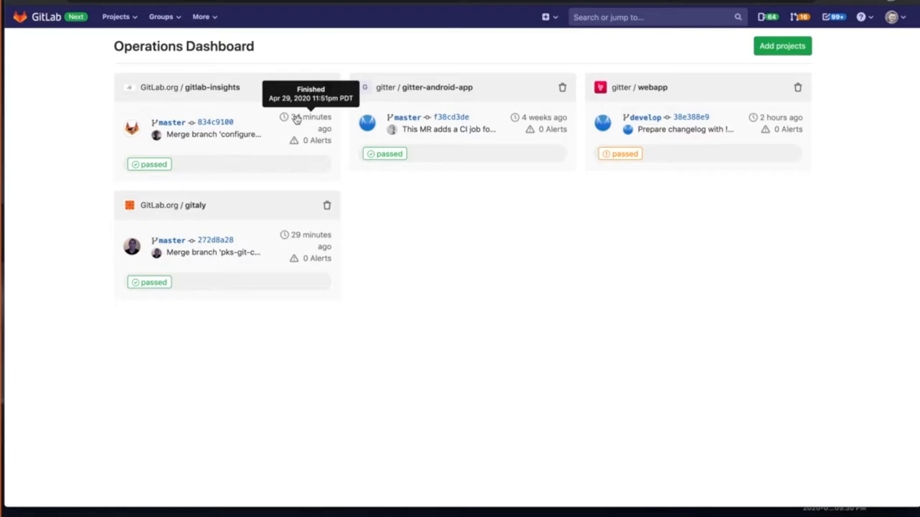
Open gitlab-insights' latest commit 834c9100 and scroll through its merge details.
left_click(215, 122)
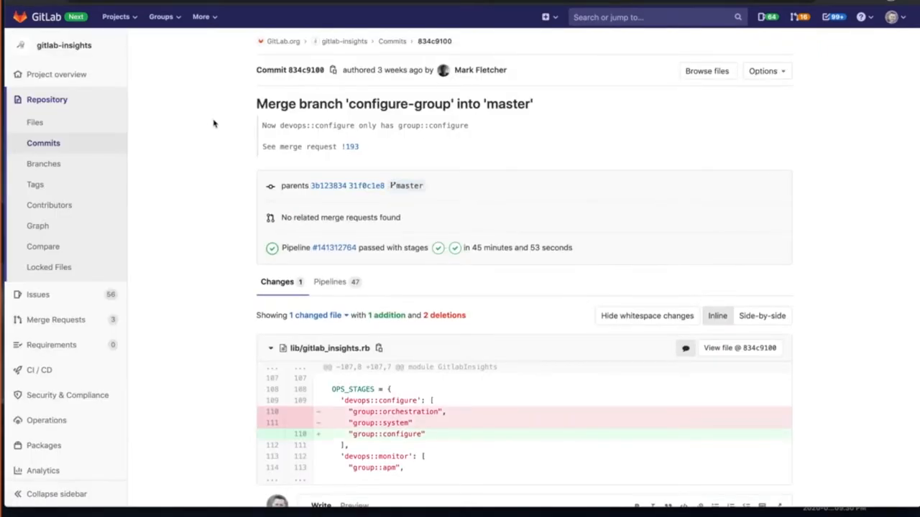
scroll("down", 3)
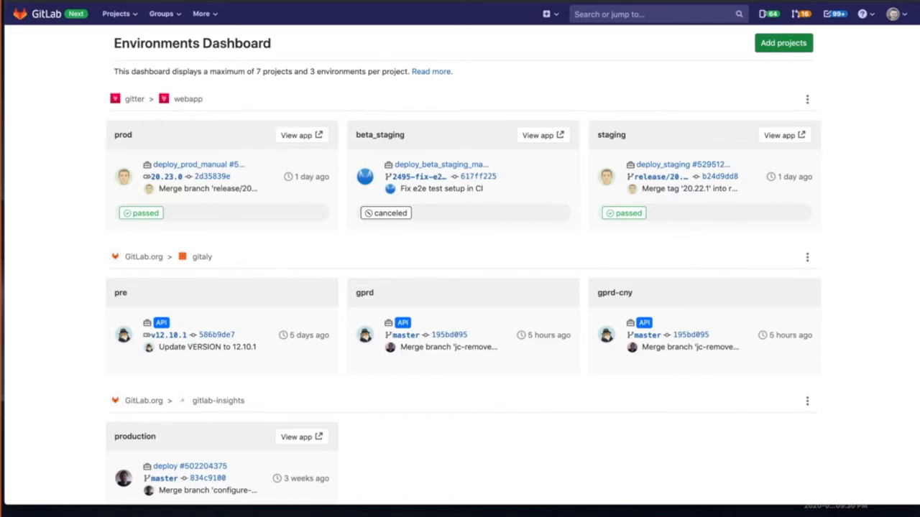
mouse_move(503, 272)
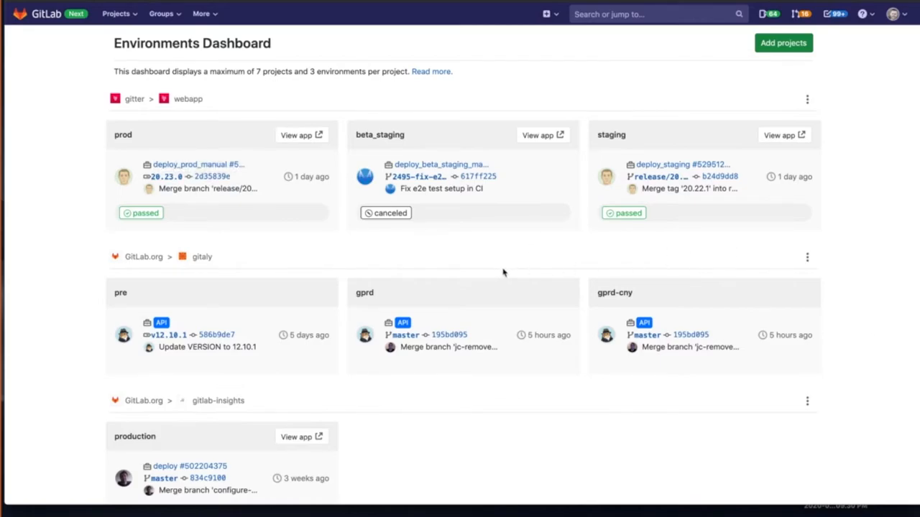
Browse the Environments Dashboard deployments for webapp, gitaly, gitlab-insights and gitter-android-app.
scroll("down", 3)
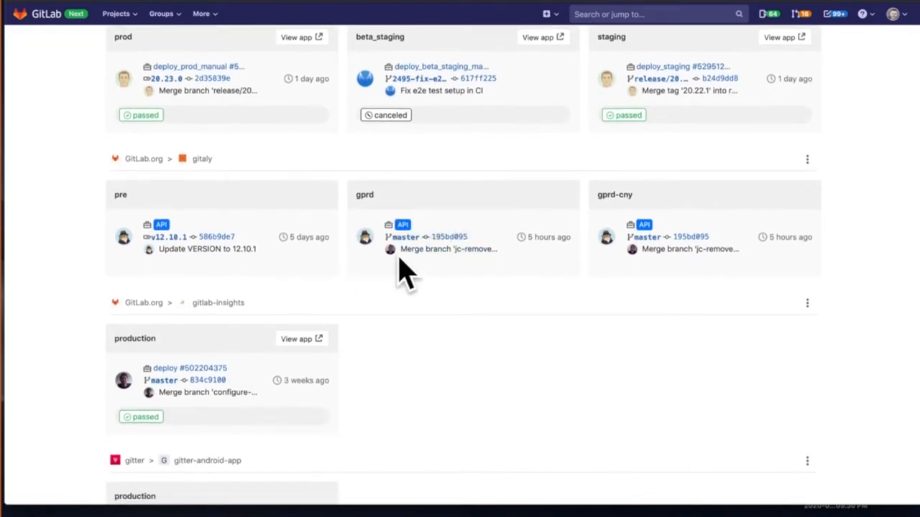
scroll("up", 3)
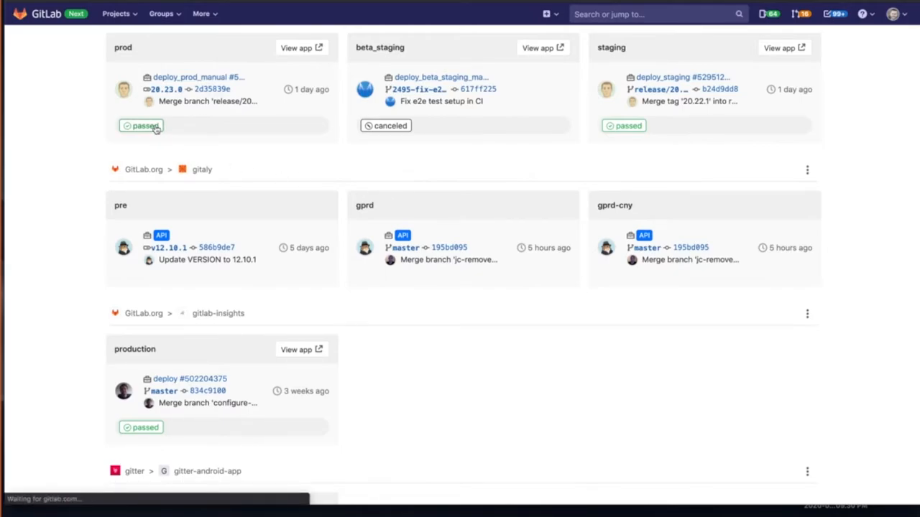
left_click(145, 125)
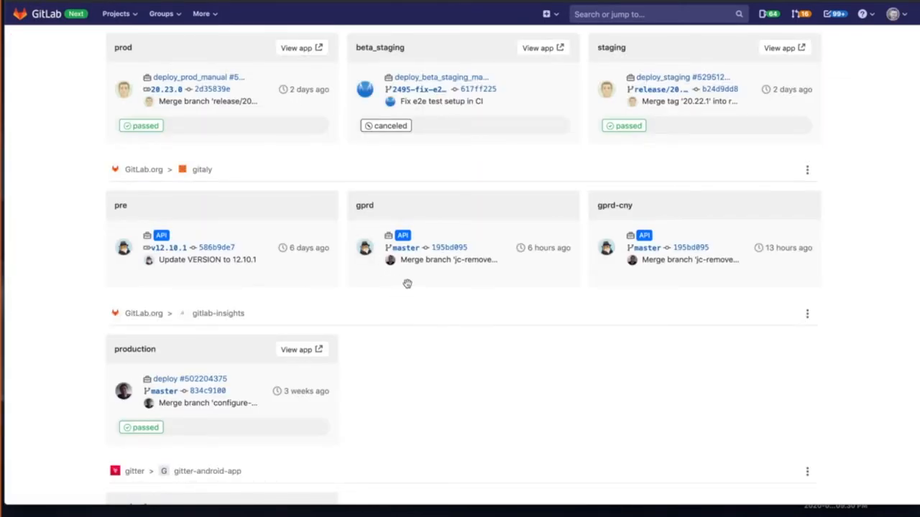
scroll("down", 3)
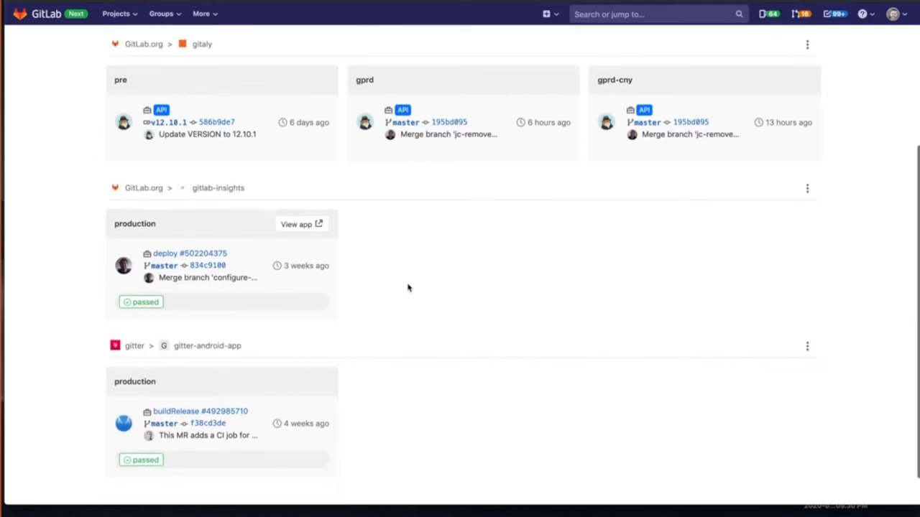
scroll("up", 3)
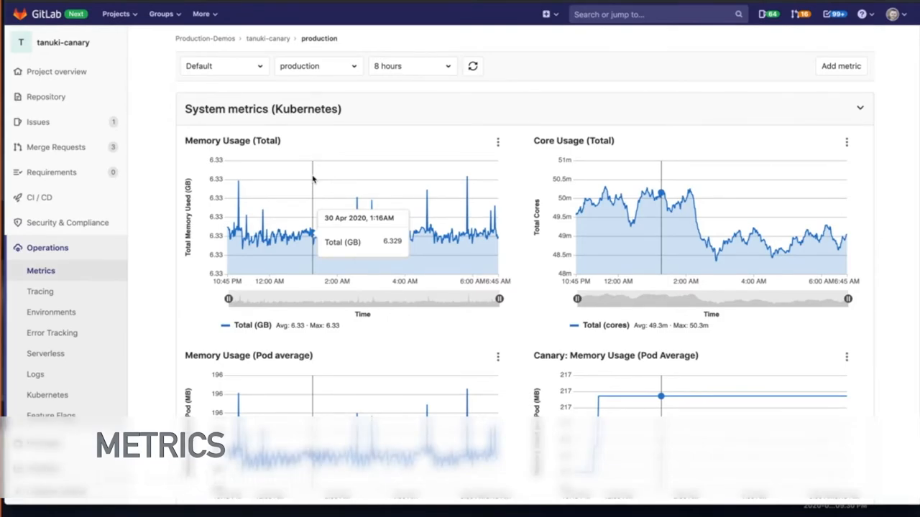
mouse_move(337, 204)
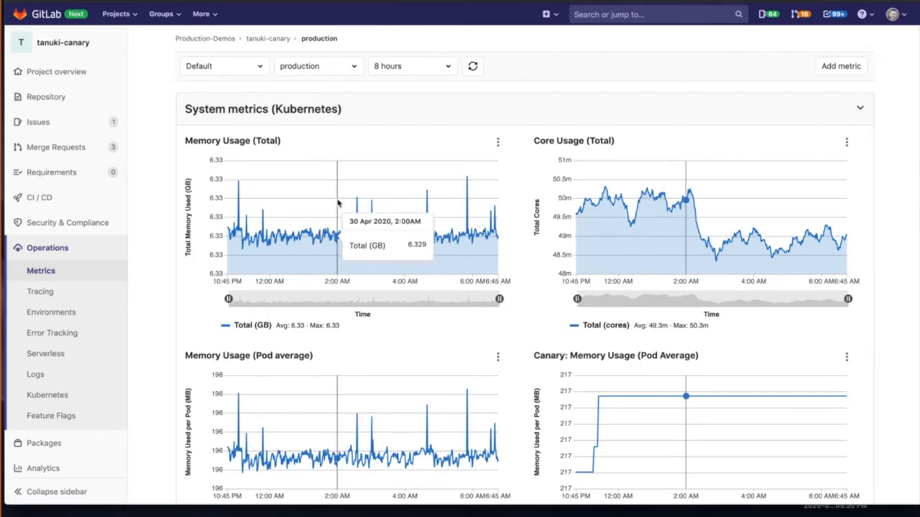
mouse_move(96, 280)
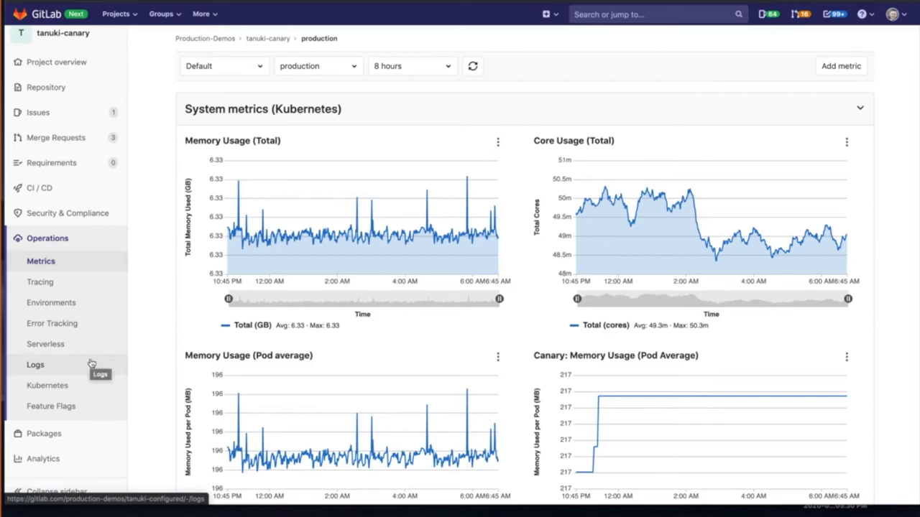
mouse_move(731, 376)
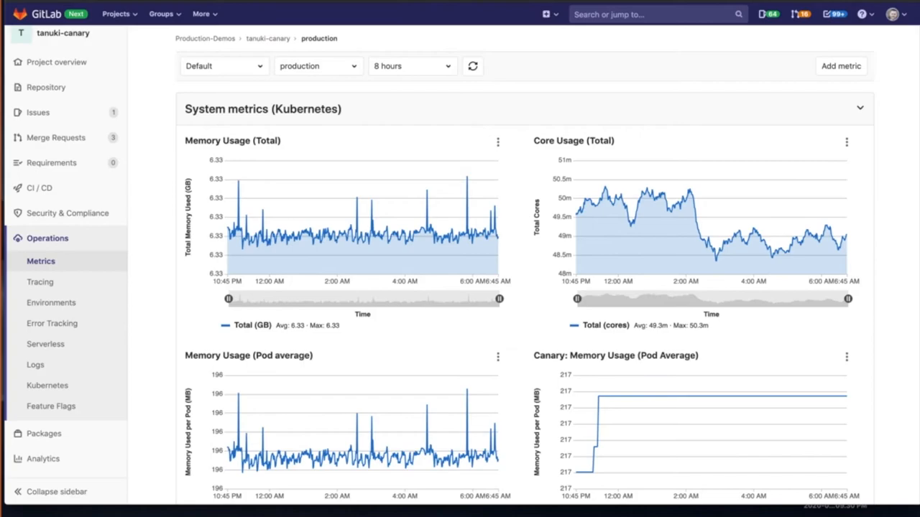
mouse_move(39, 282)
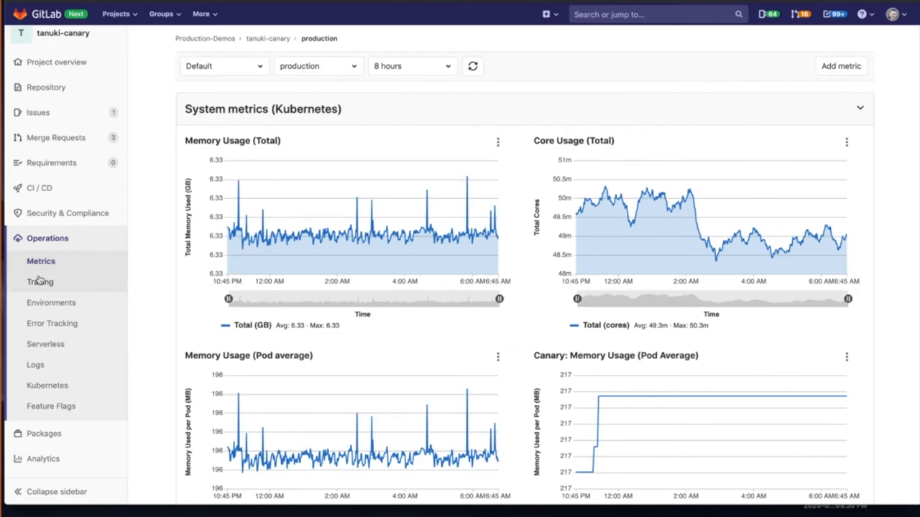
mouse_move(180, 286)
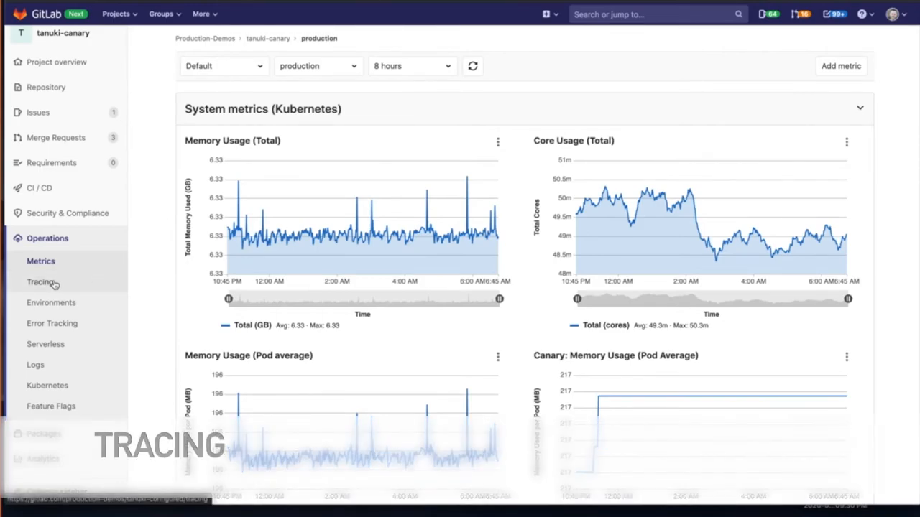
Visit tanuki-canary's Tracing page, then its Environments list showing production's running pods.
left_click(41, 282)
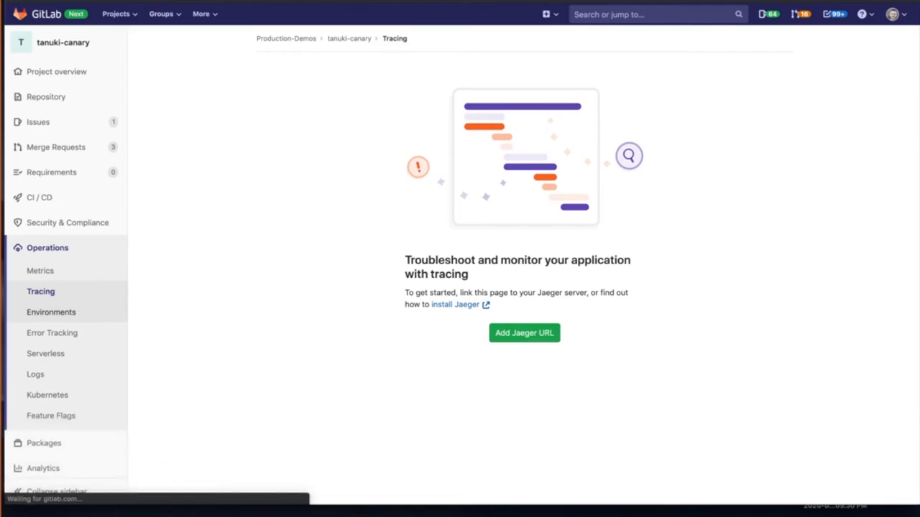
left_click(51, 312)
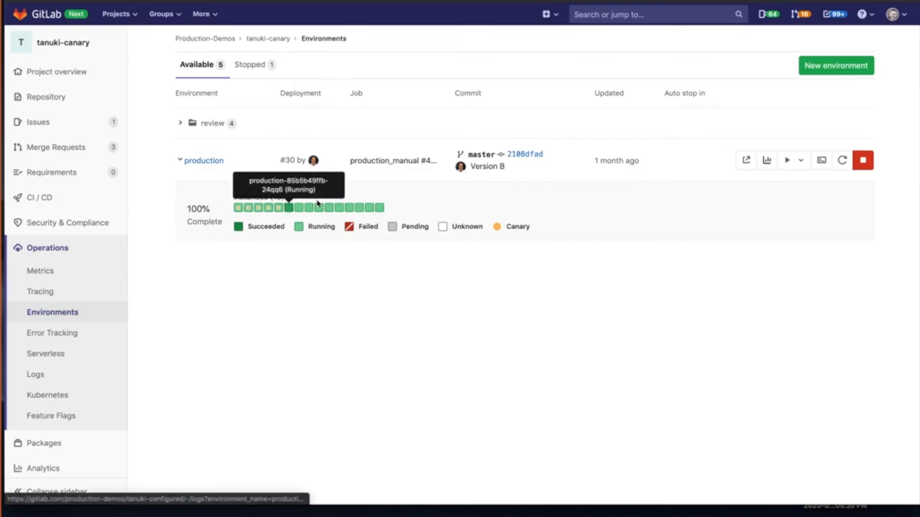
mouse_move(278, 188)
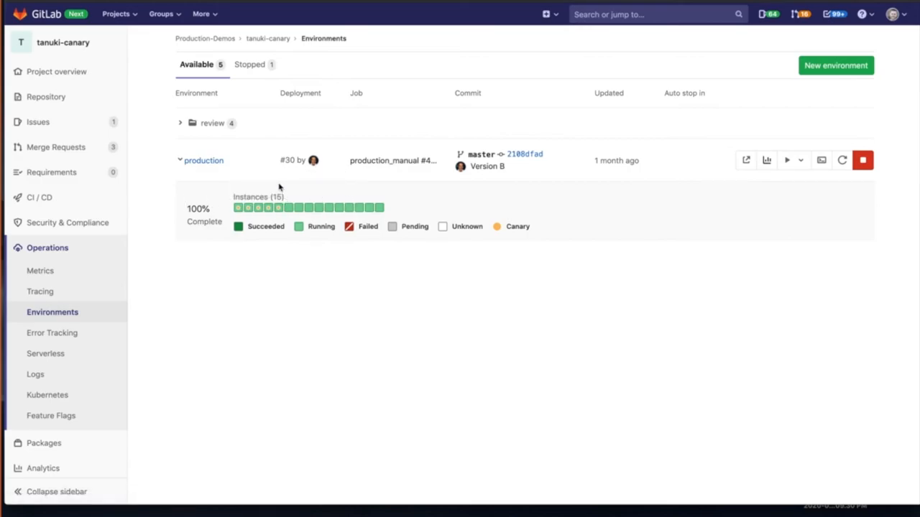
mouse_move(279, 207)
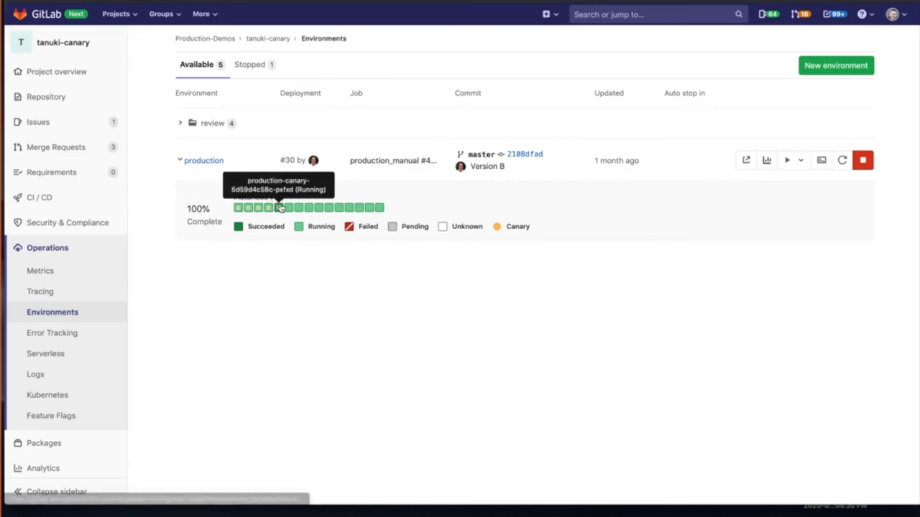
mouse_move(323, 208)
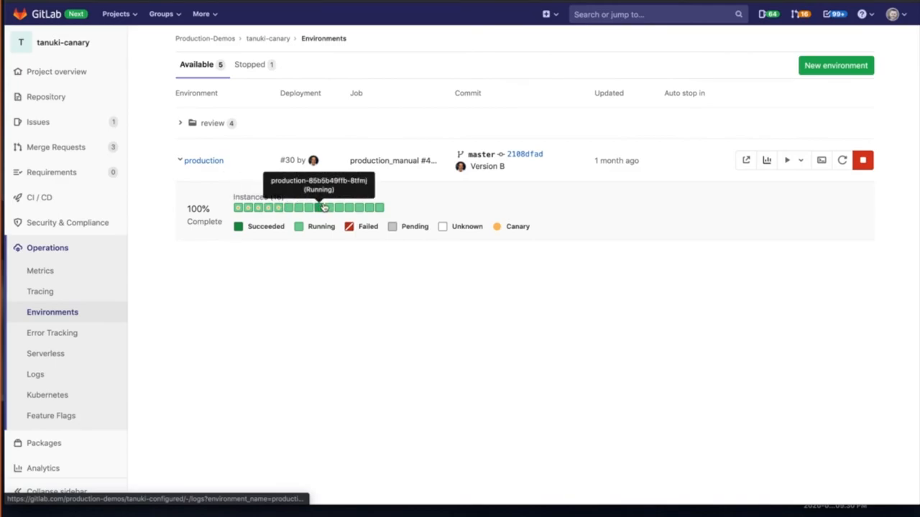
mouse_move(372, 208)
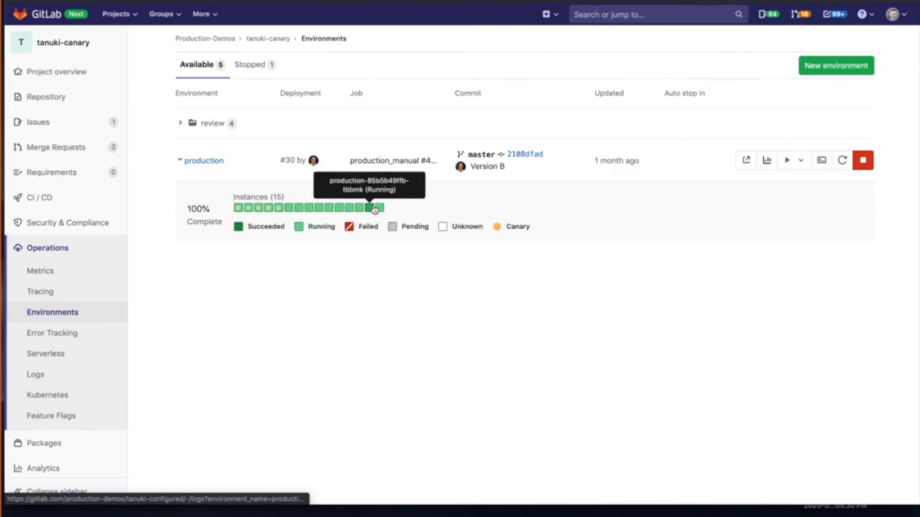
mouse_move(361, 267)
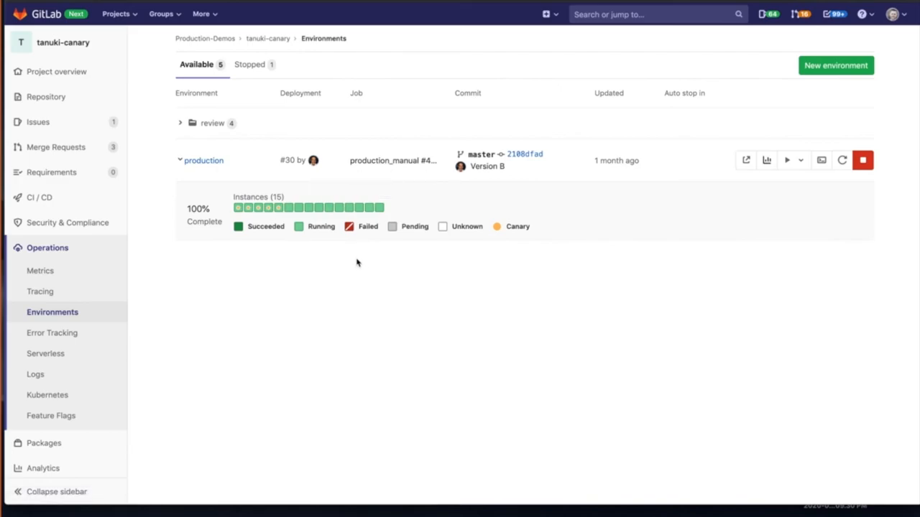
mouse_move(384, 255)
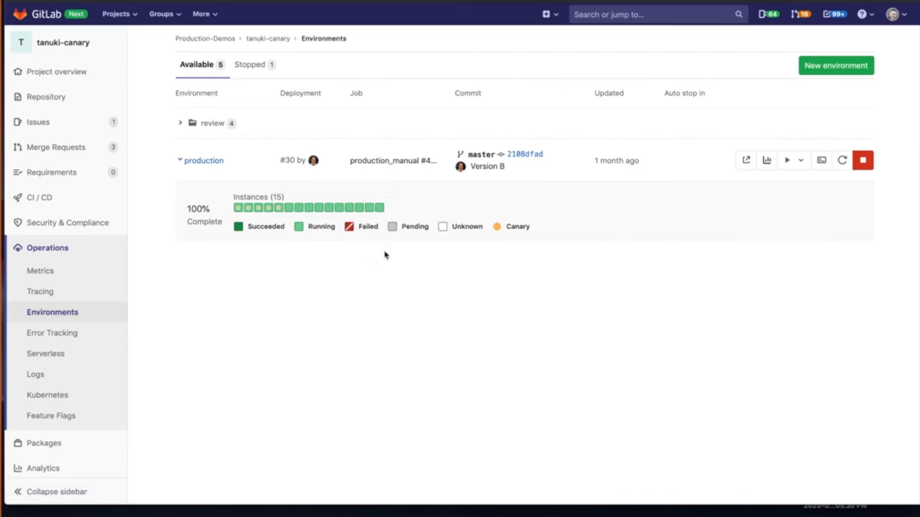
mouse_move(866, 288)
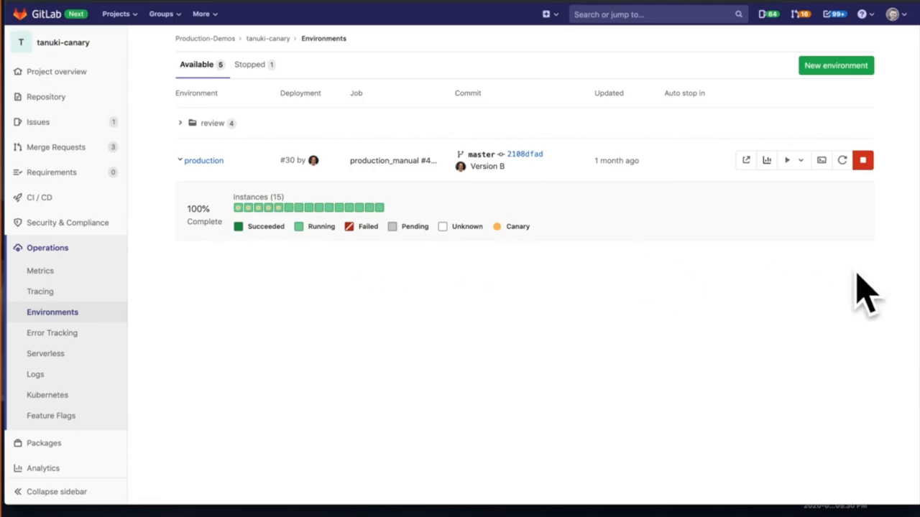
mouse_move(189, 281)
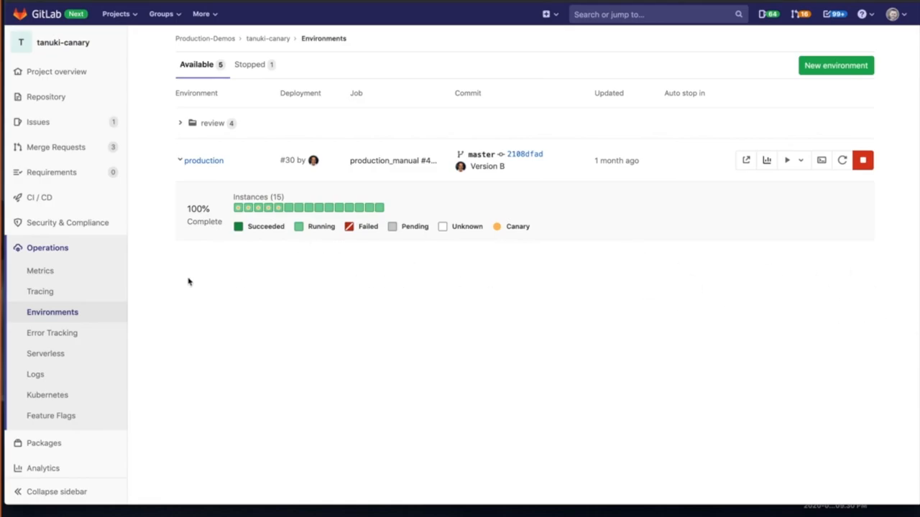